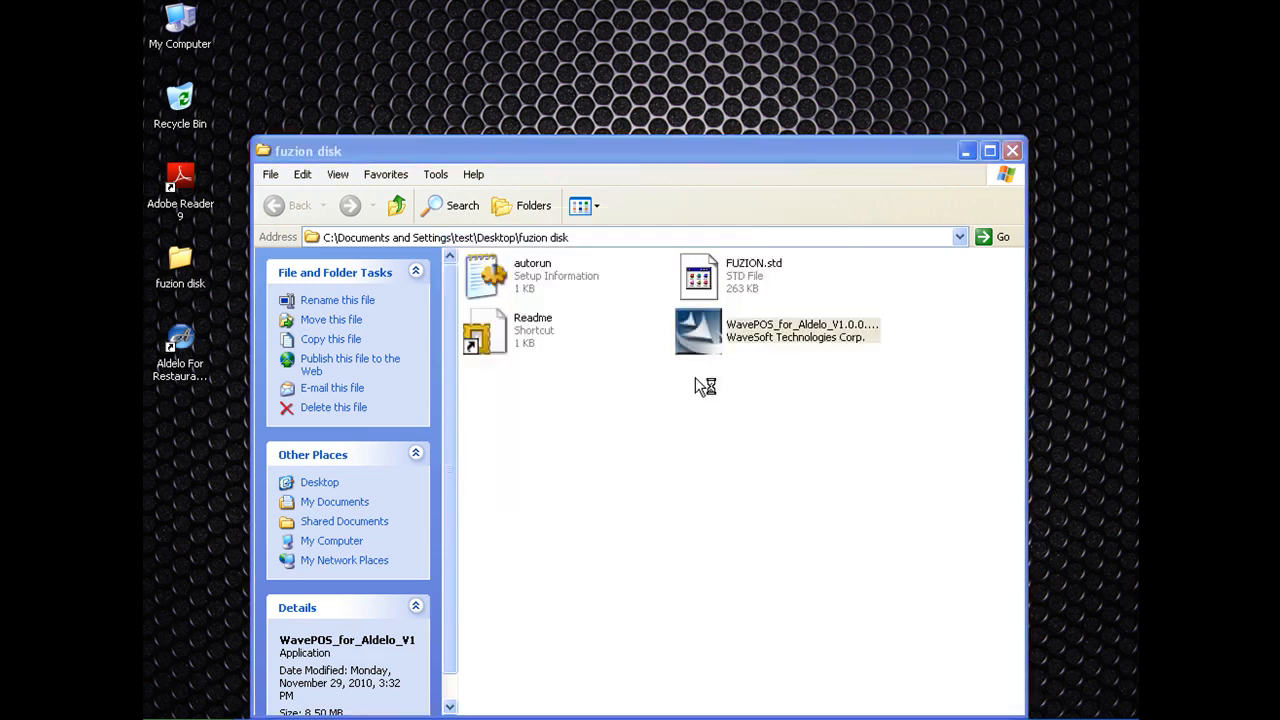
Launch the WavePOS_for_Aldelo installer from the fuzion disk folder.
double_click(698, 332)
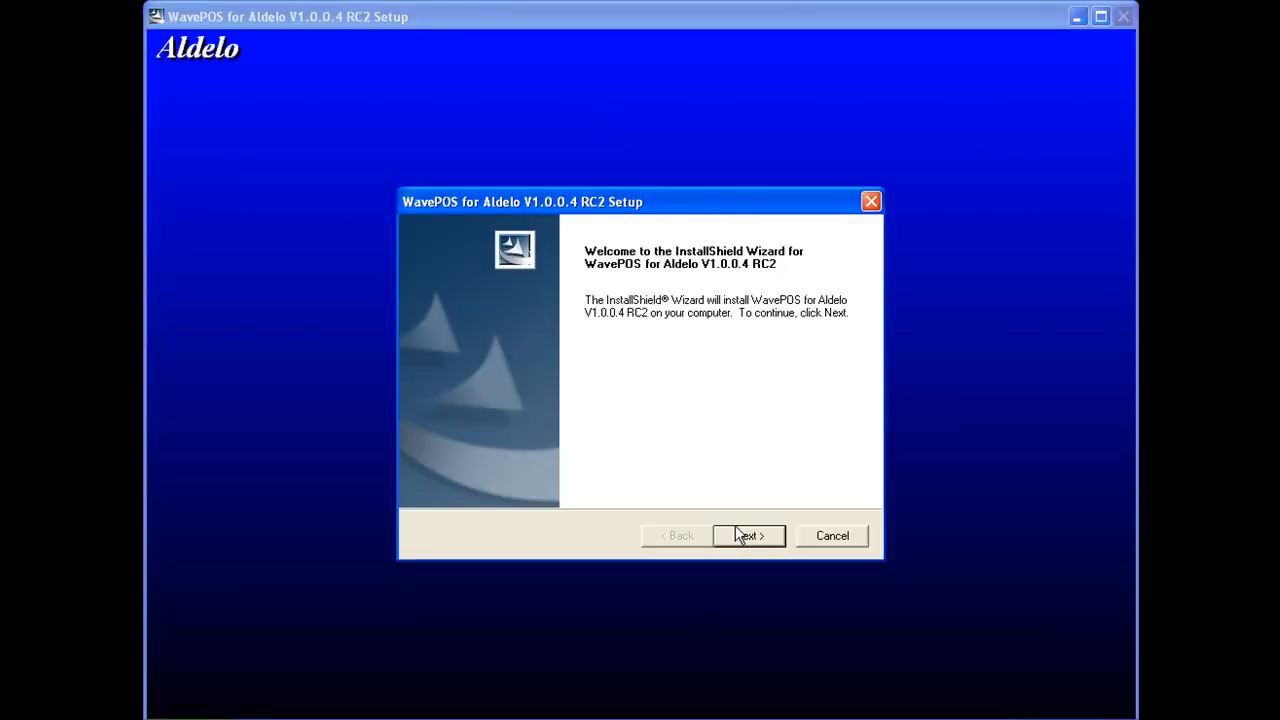
Install WavePOS for Aldelo with Company Name 'POS-X' and finish the wizard.
click(748, 536)
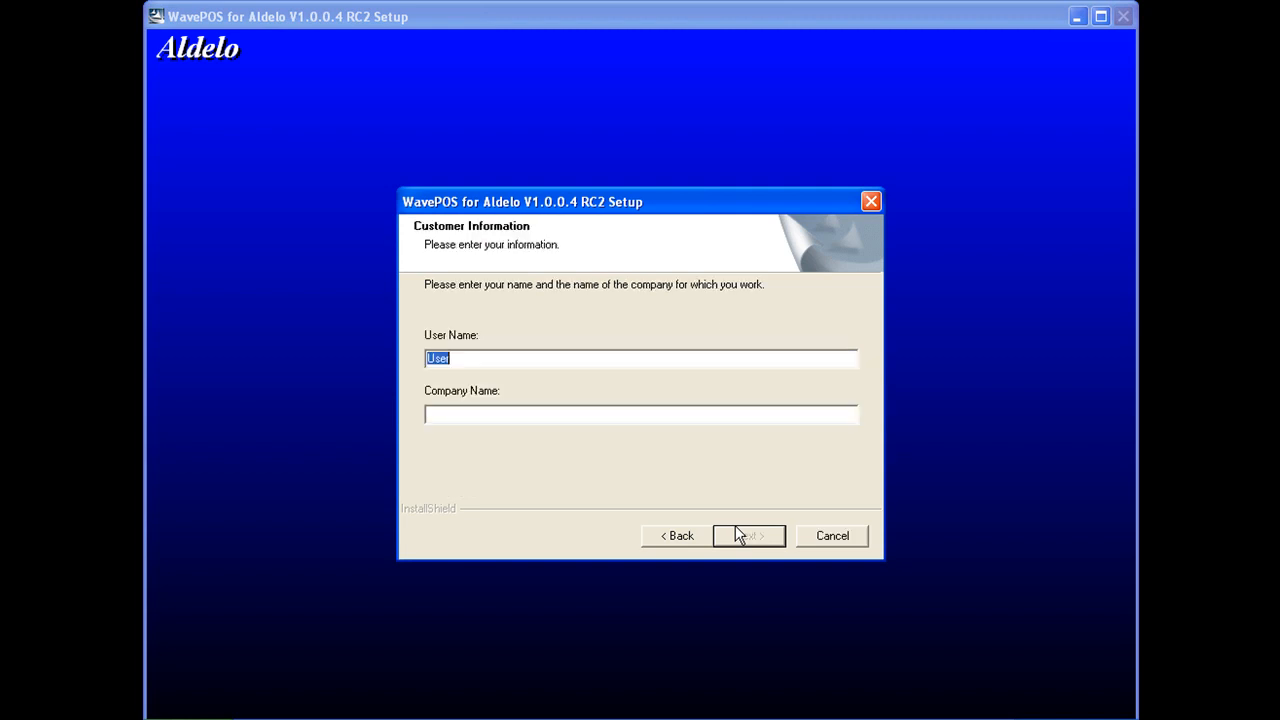
click(640, 414)
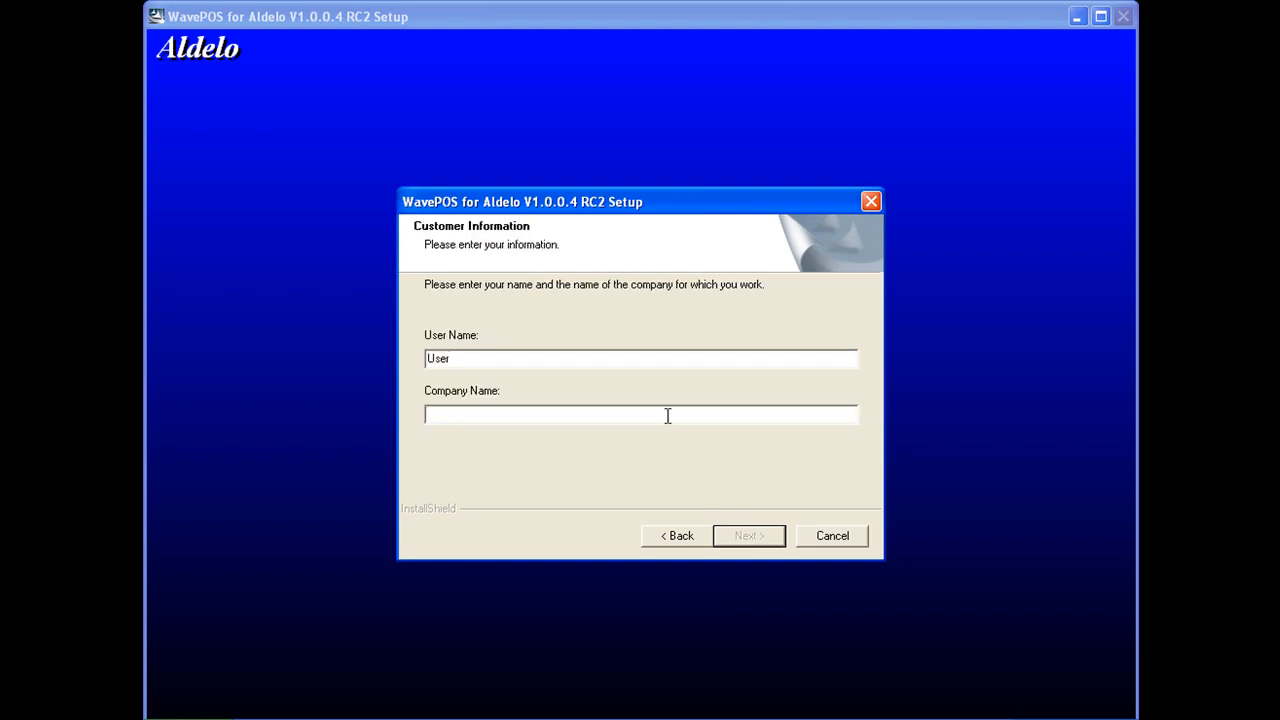
text(POS-X)
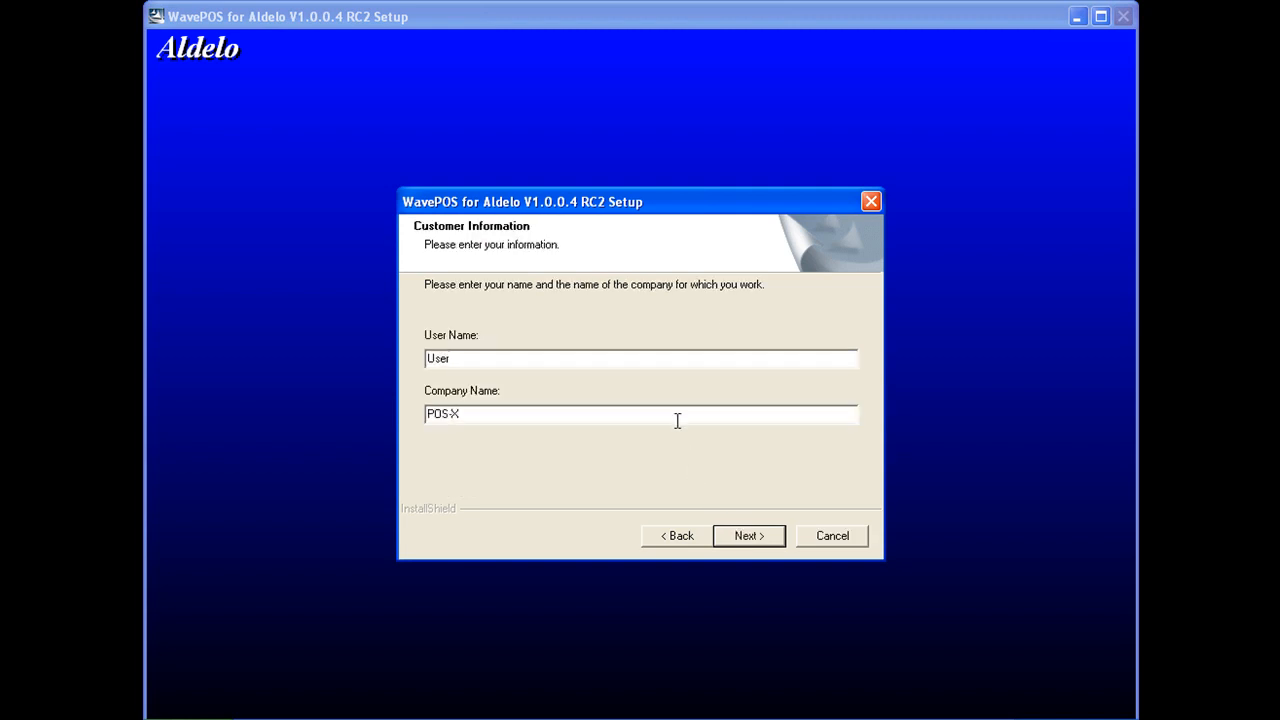
click(748, 536)
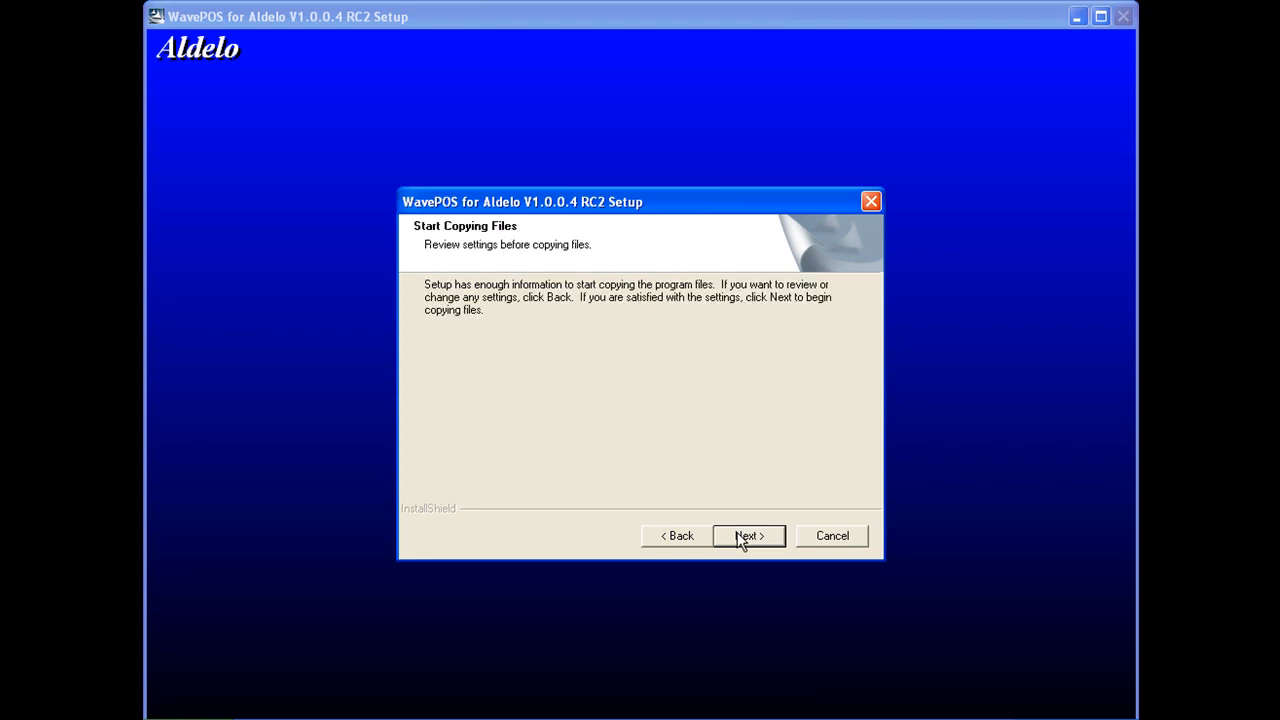
click(748, 536)
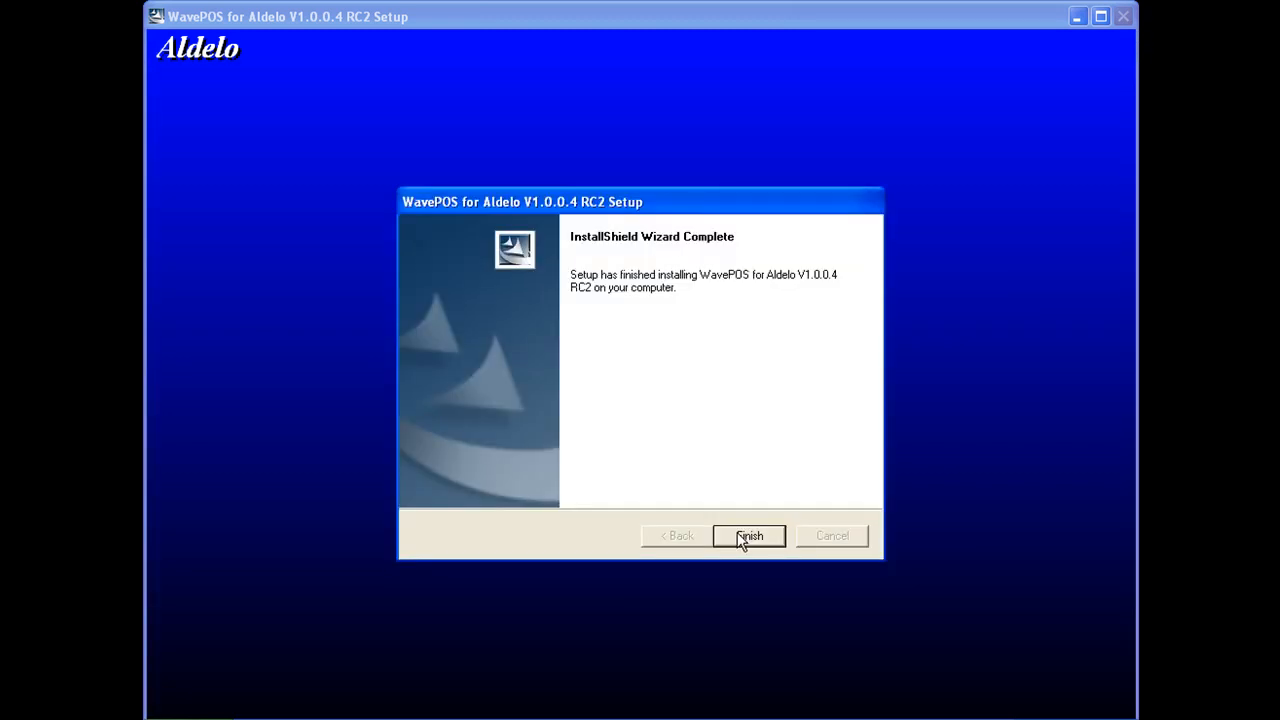
click(748, 536)
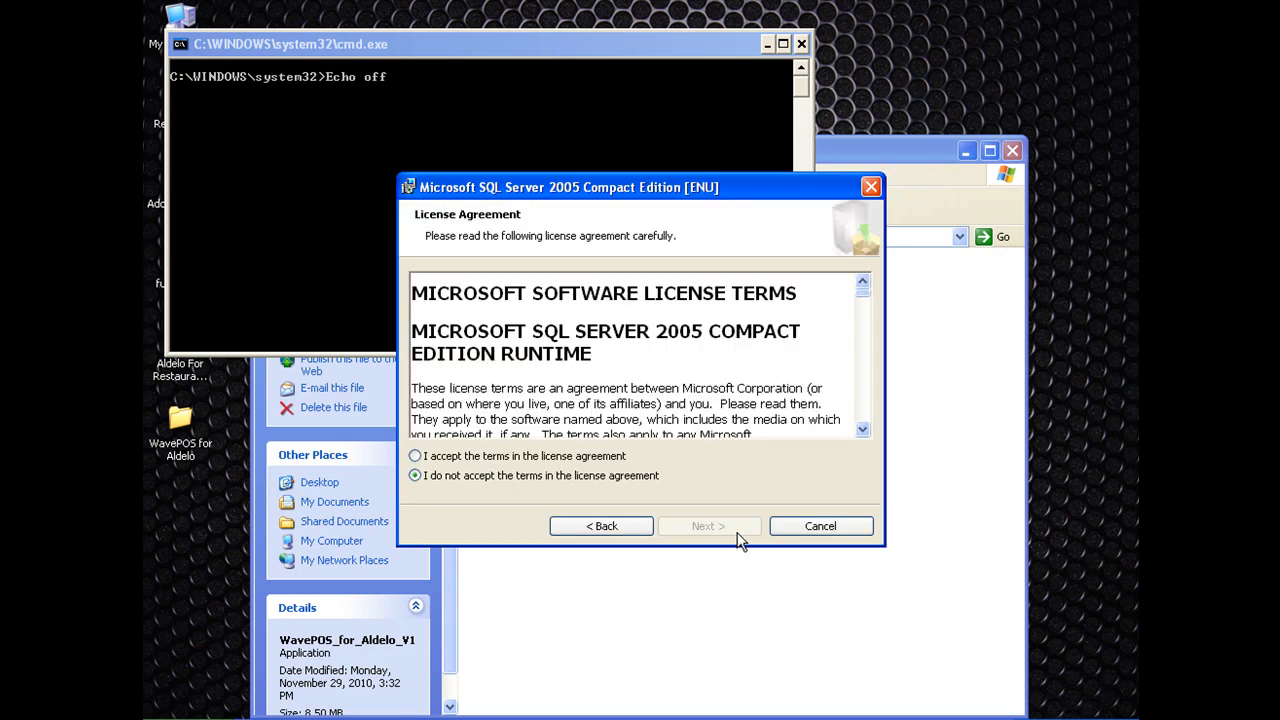
Accept the SQL Server 2005 Compact license, install the runtime and finish its setup.
click(416, 456)
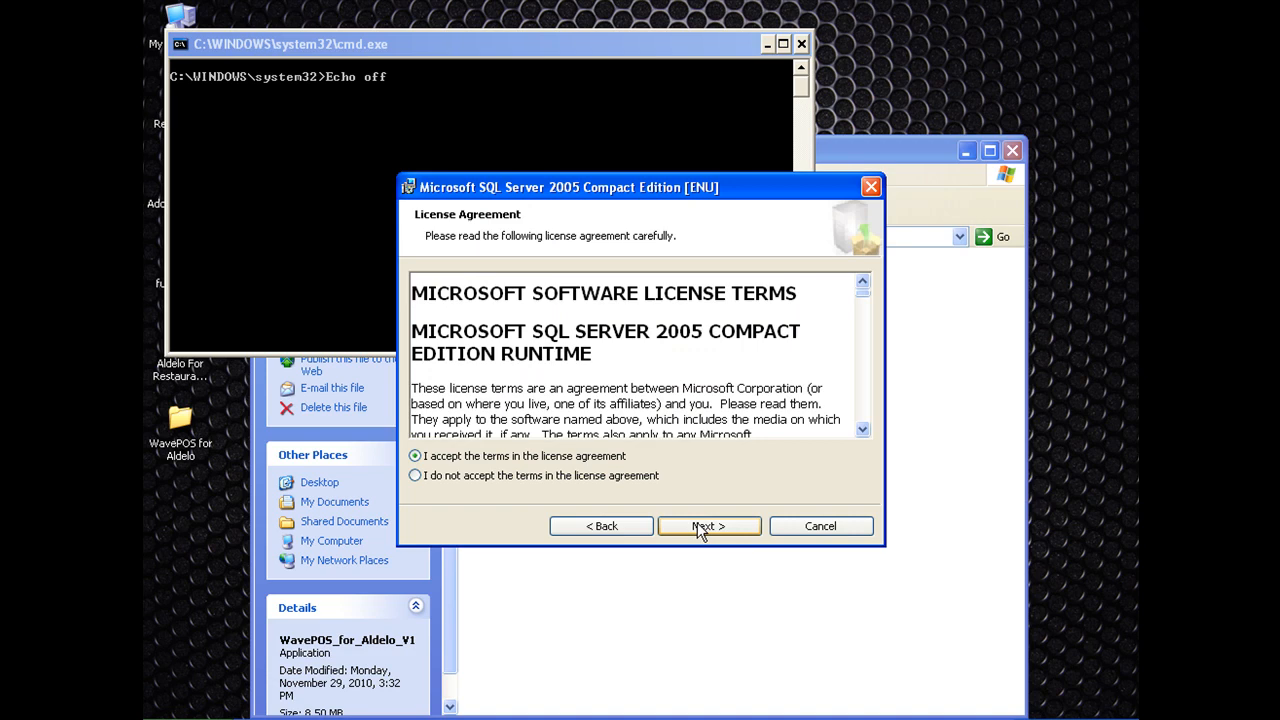
click(708, 526)
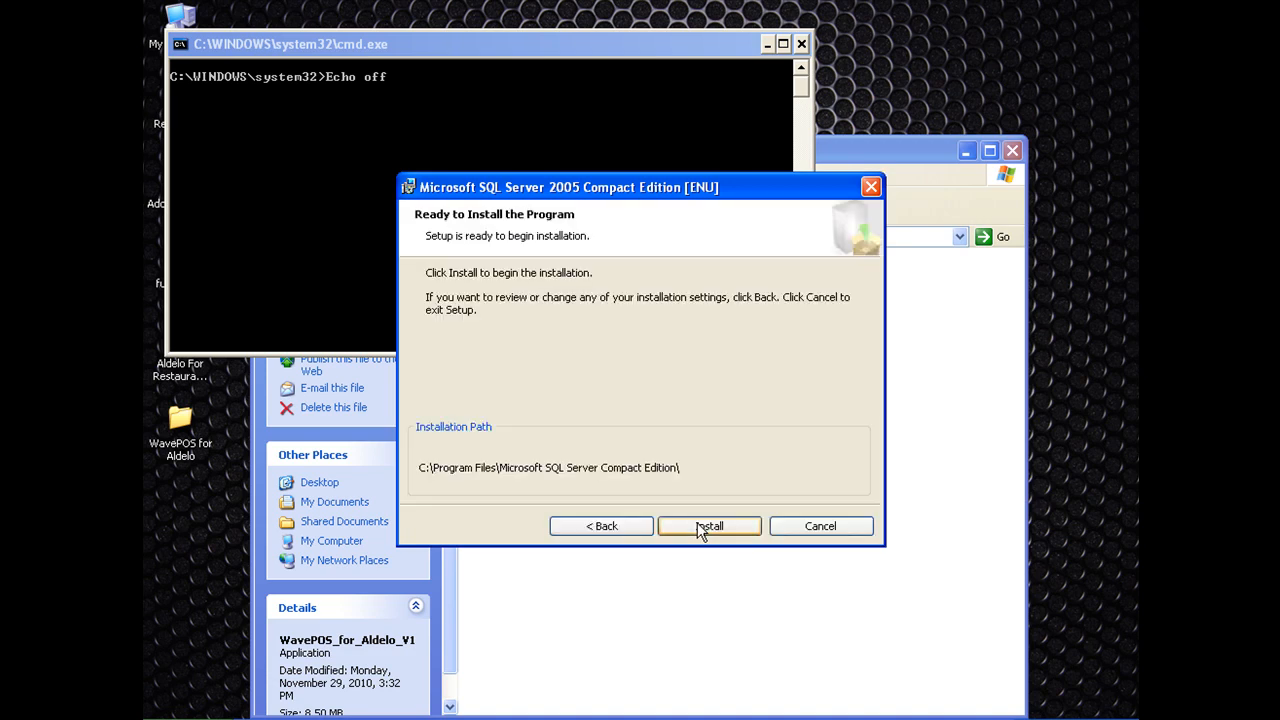
click(708, 524)
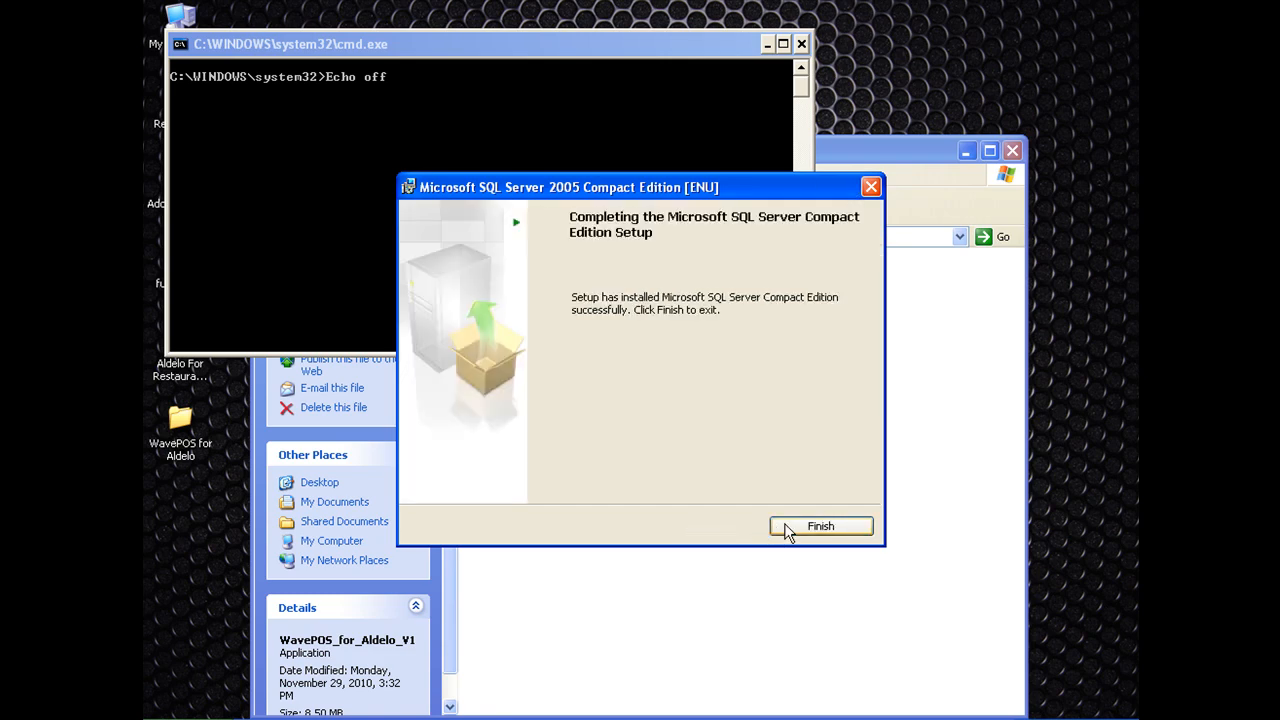
click(820, 526)
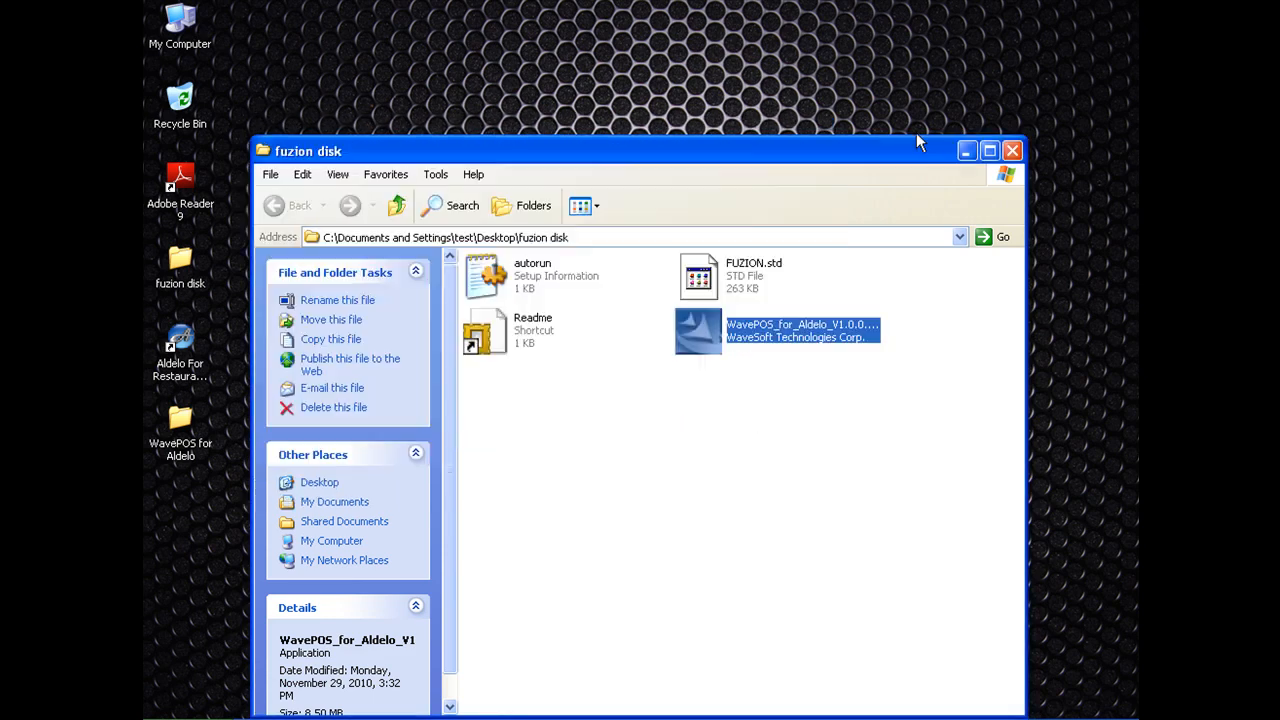
Start Aldelo For Restaurants and bring up the WavePOS for Aldelo shortcuts folder.
double_click(780, 330)
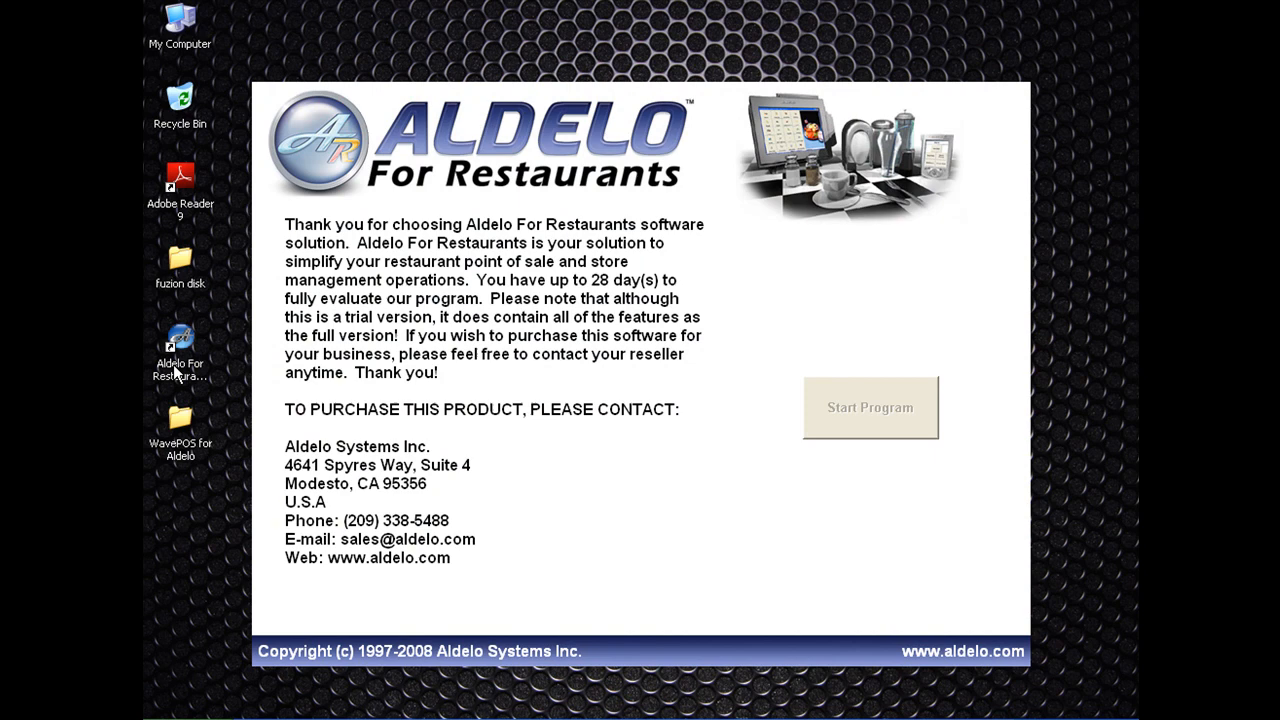
click(180, 410)
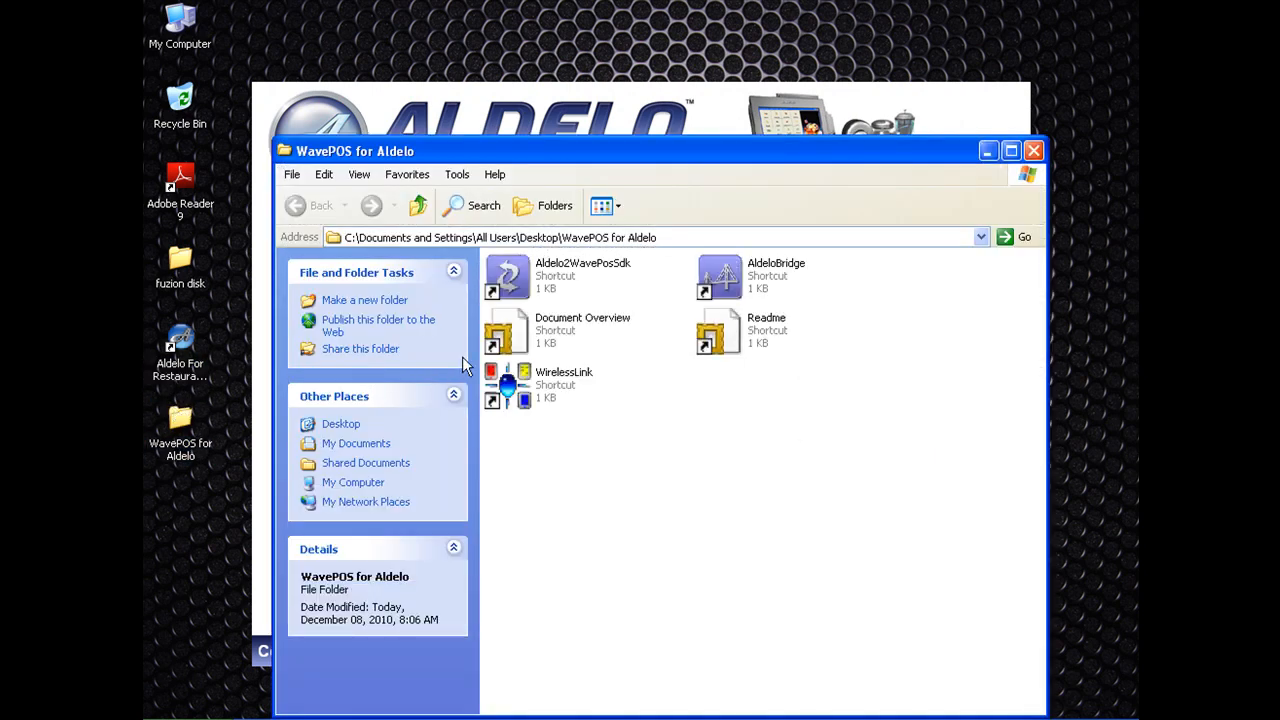
Run Aldelo2WavePosSdk until the conversion log reaches End, then close it.
click(560, 276)
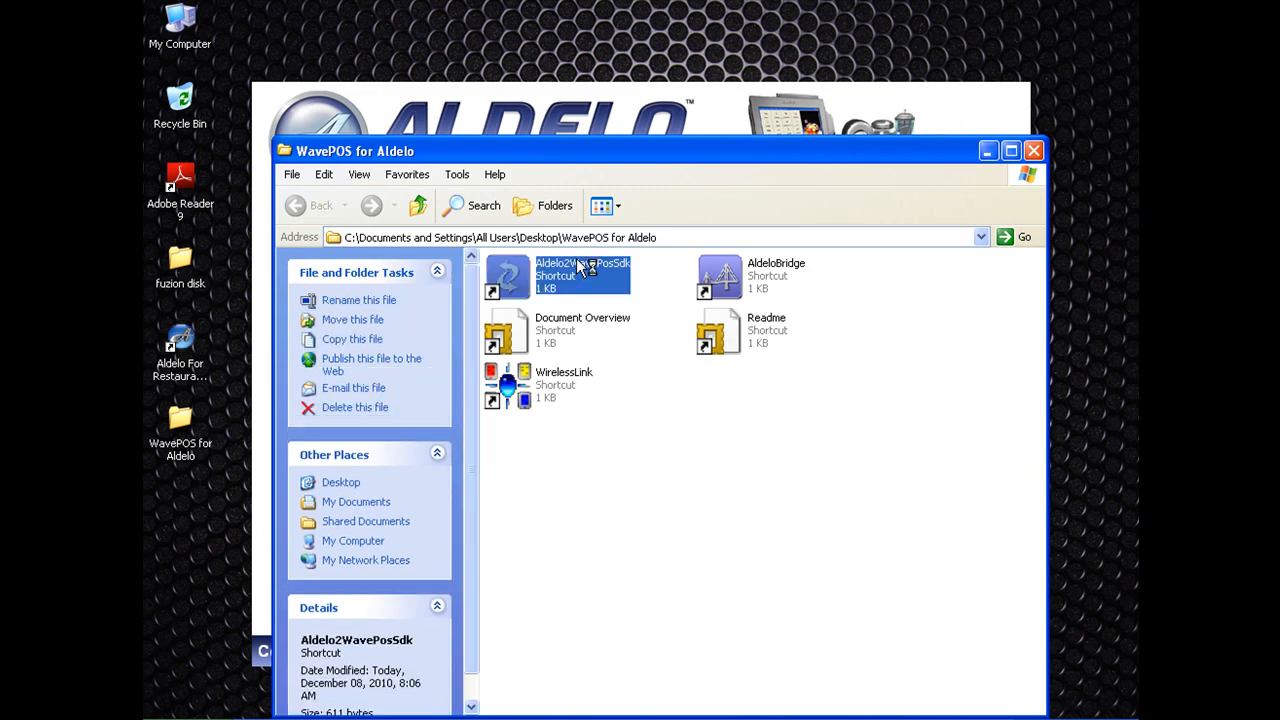
double_click(584, 276)
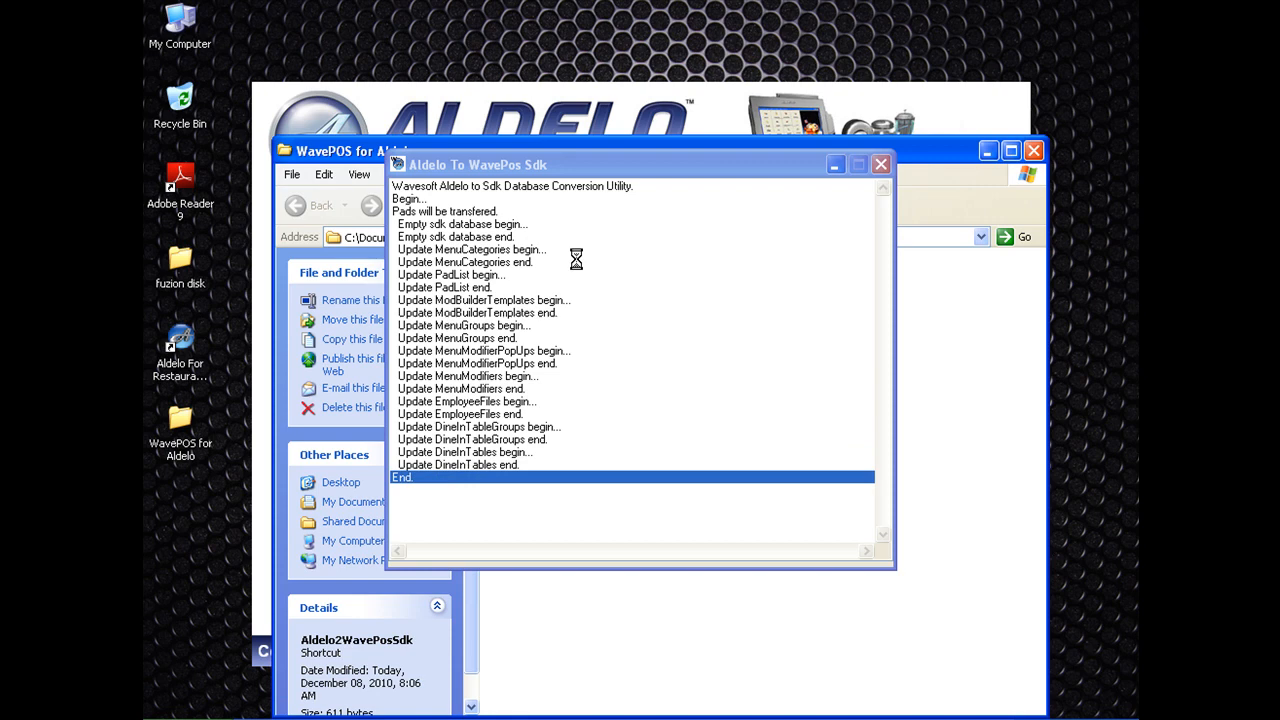
click(880, 164)
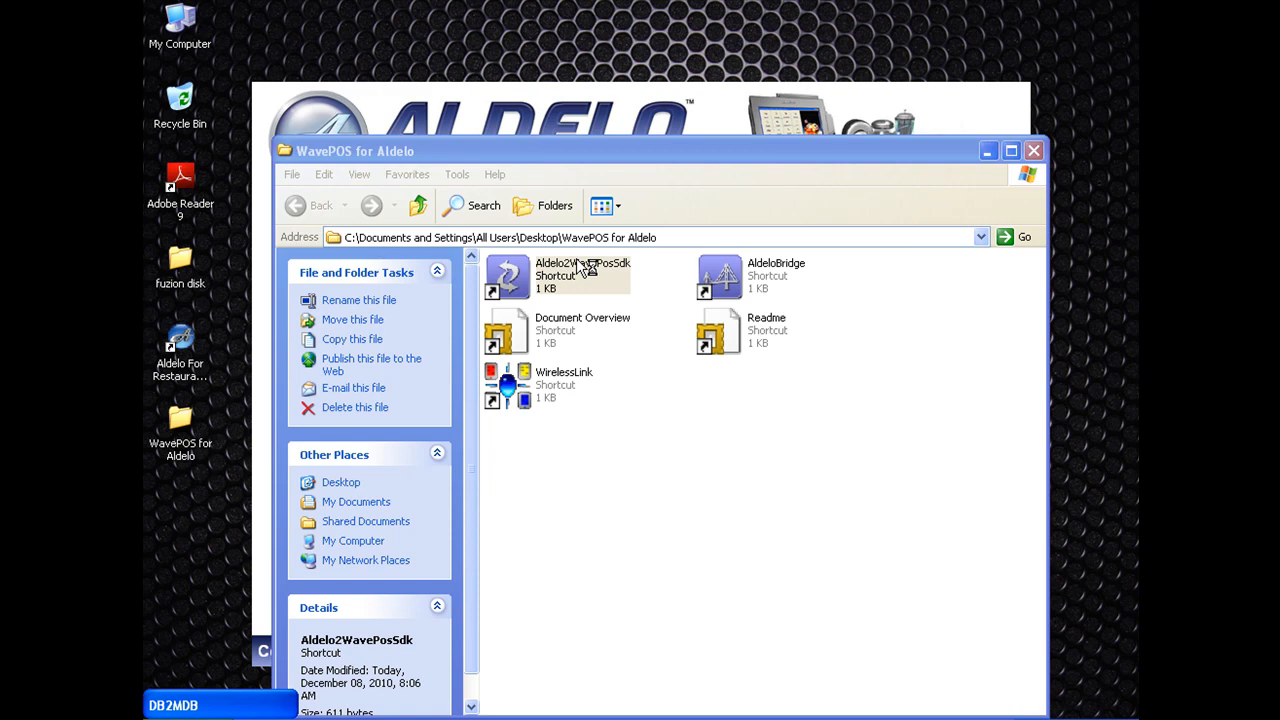
mouse_move(584, 272)
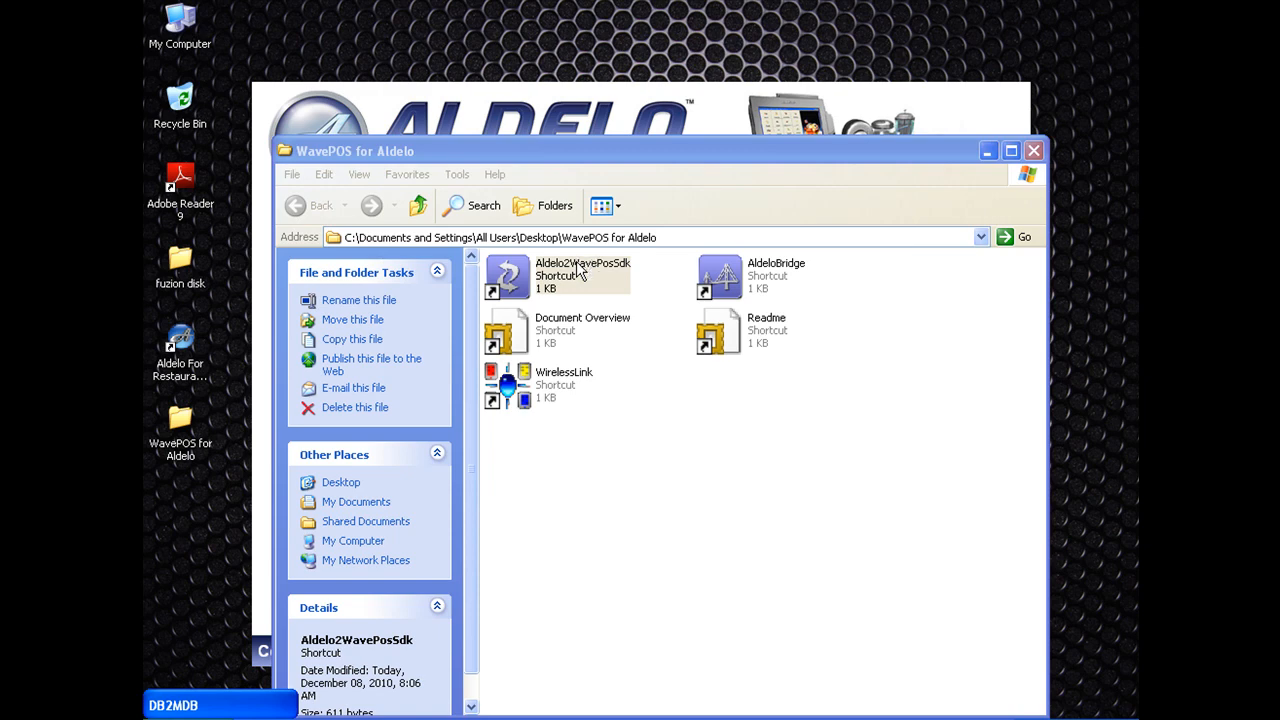
mouse_move(664, 290)
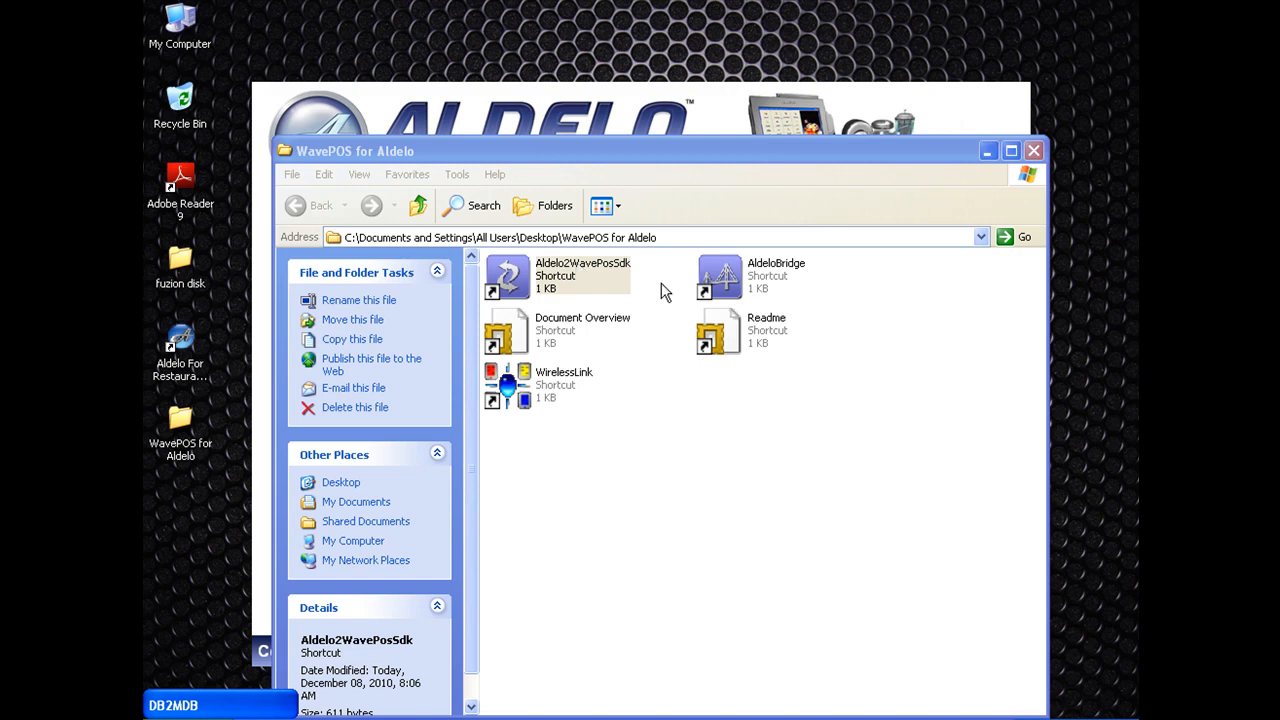
mouse_move(748, 292)
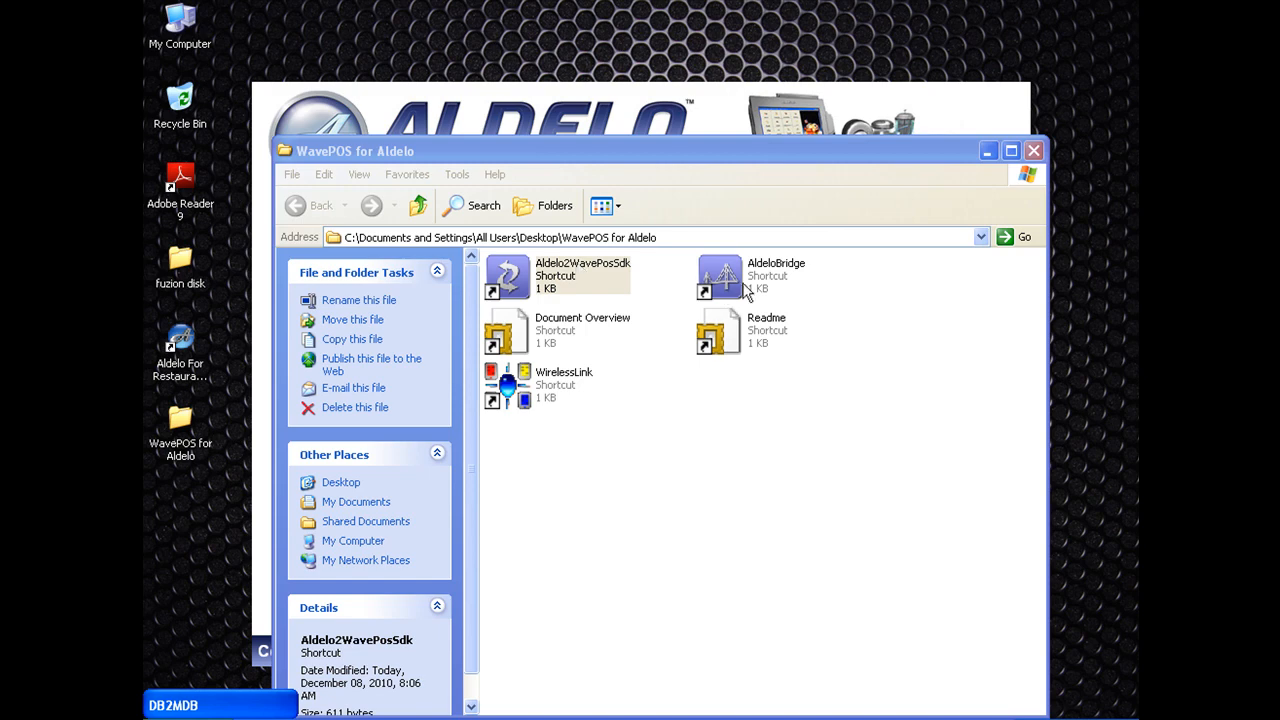
Launch AldeloBridge and then WirelessLink, which comes up at 192.168.1.23 in demo mode.
click(718, 276)
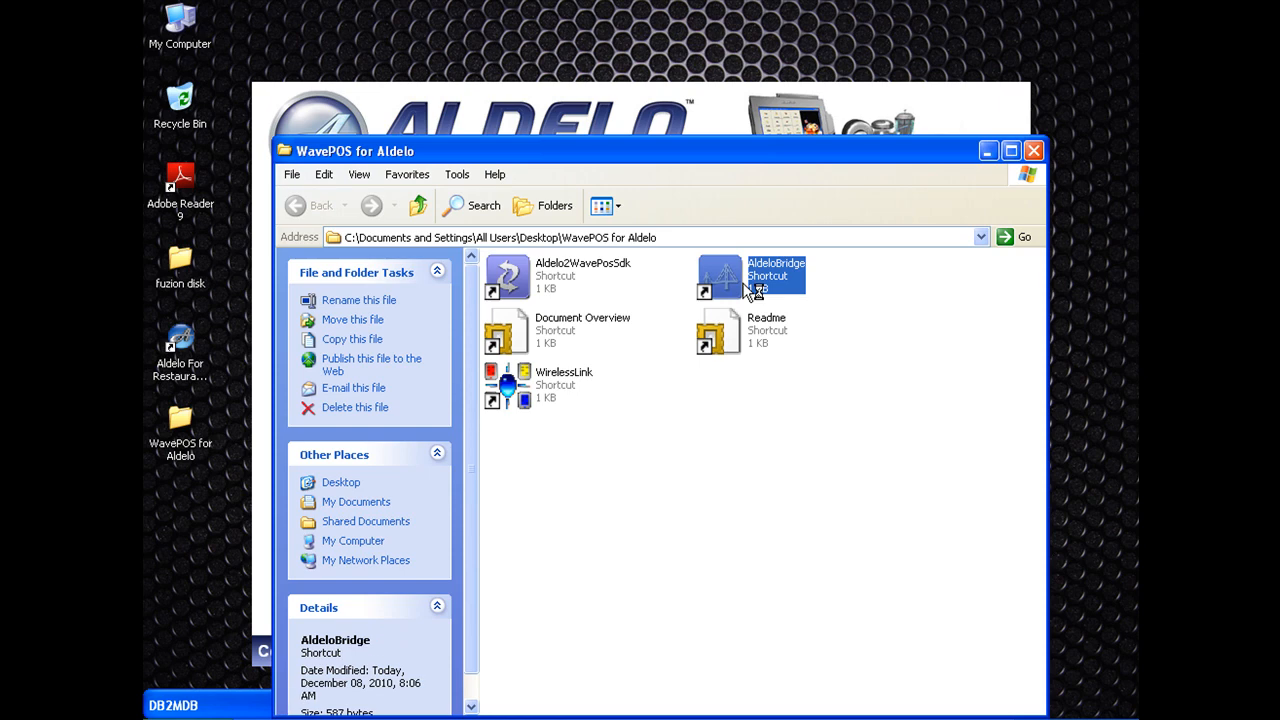
double_click(718, 276)
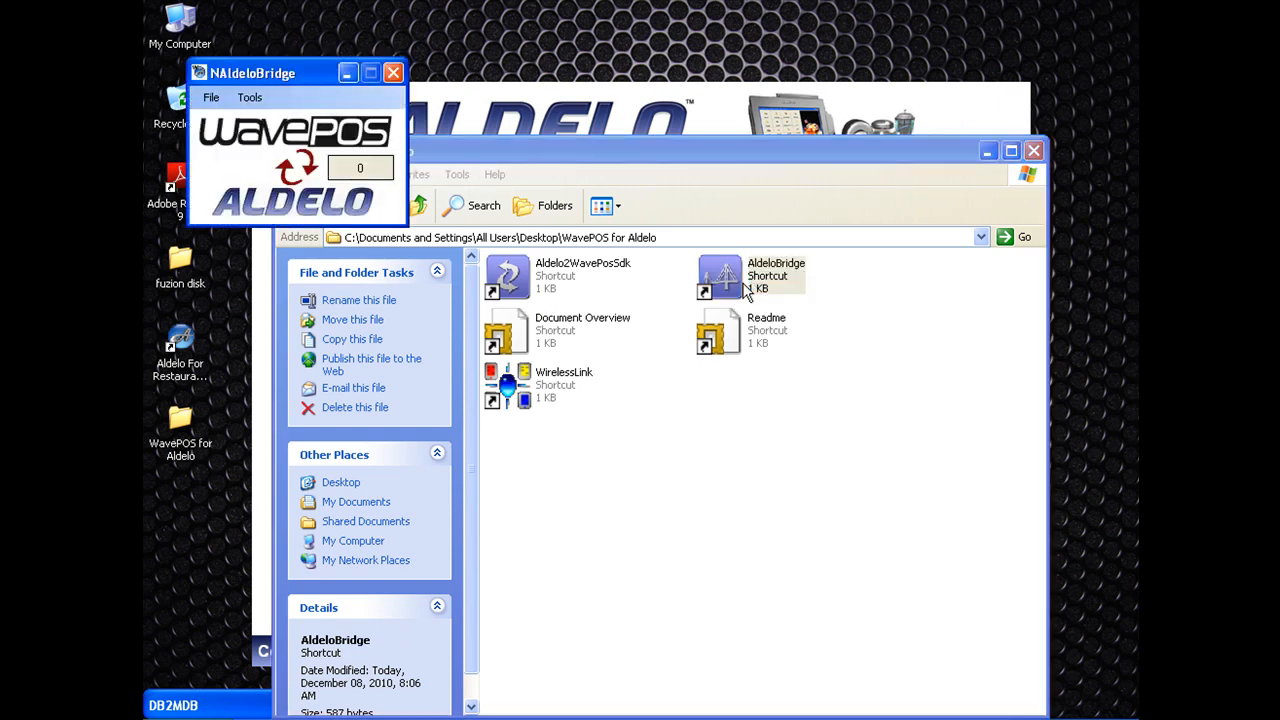
mouse_move(616, 350)
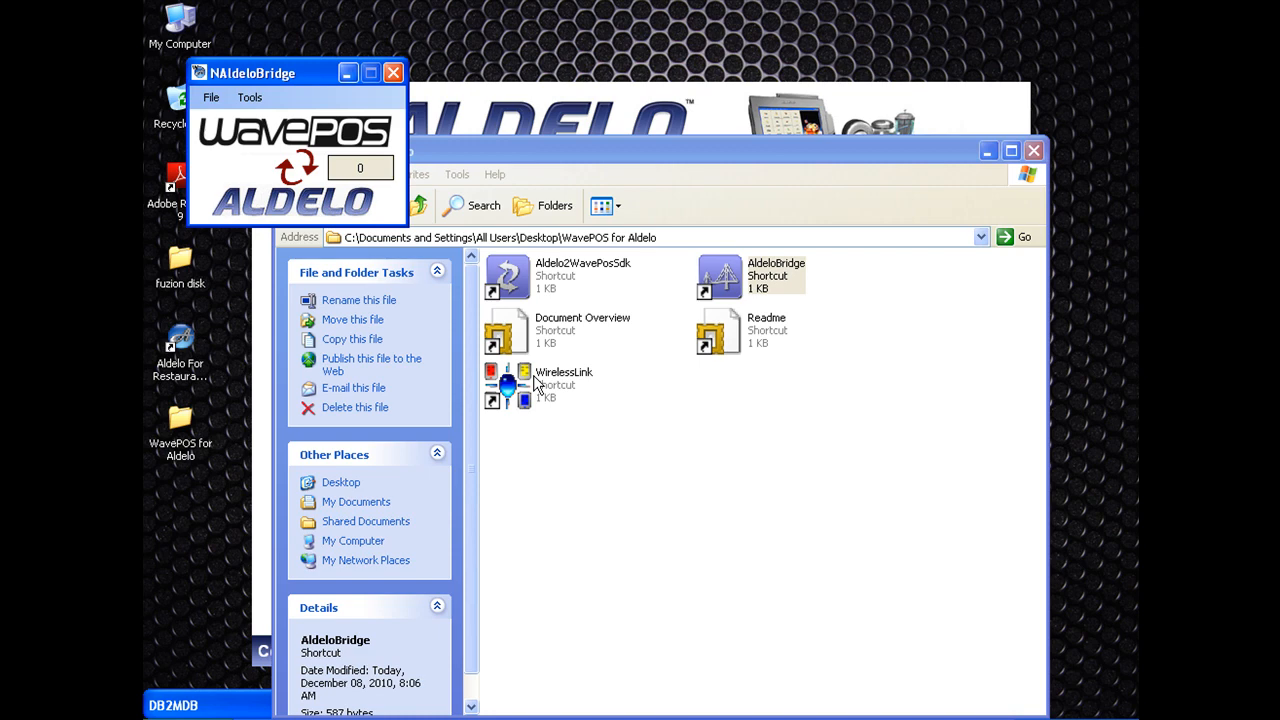
click(504, 382)
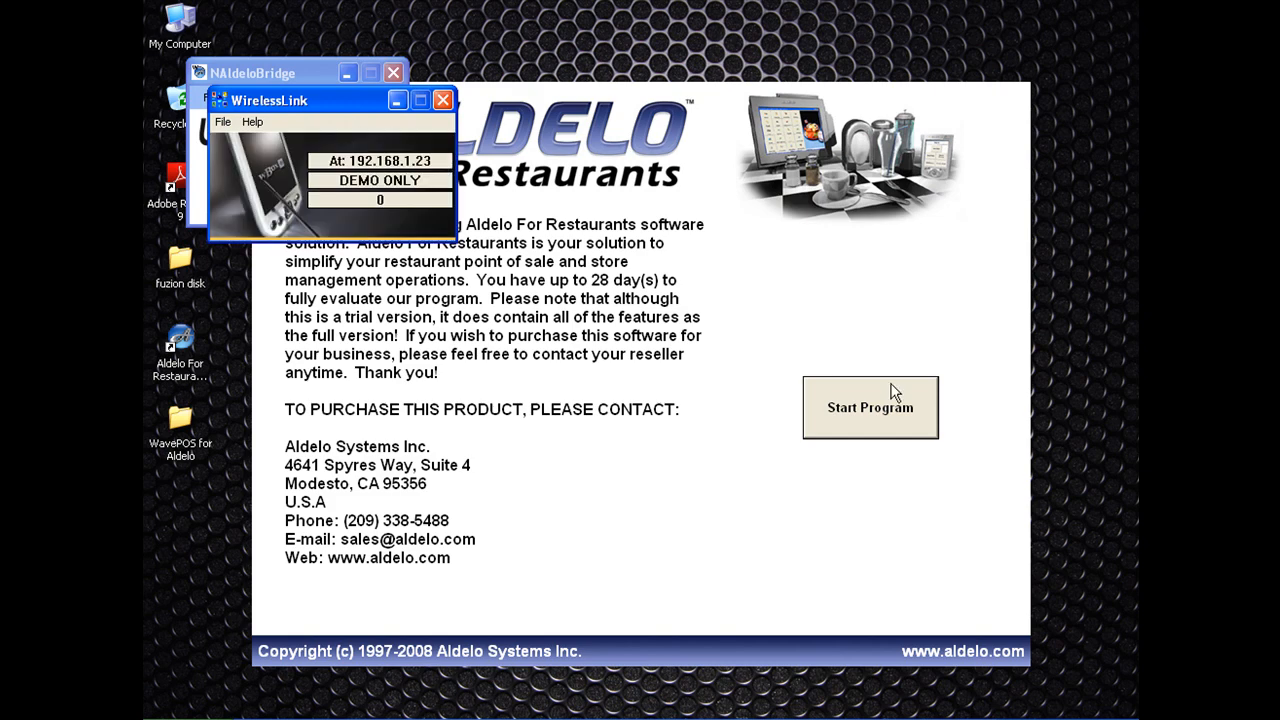
Start the Aldelo program and dismiss the taskbar auto-hide notice.
click(868, 408)
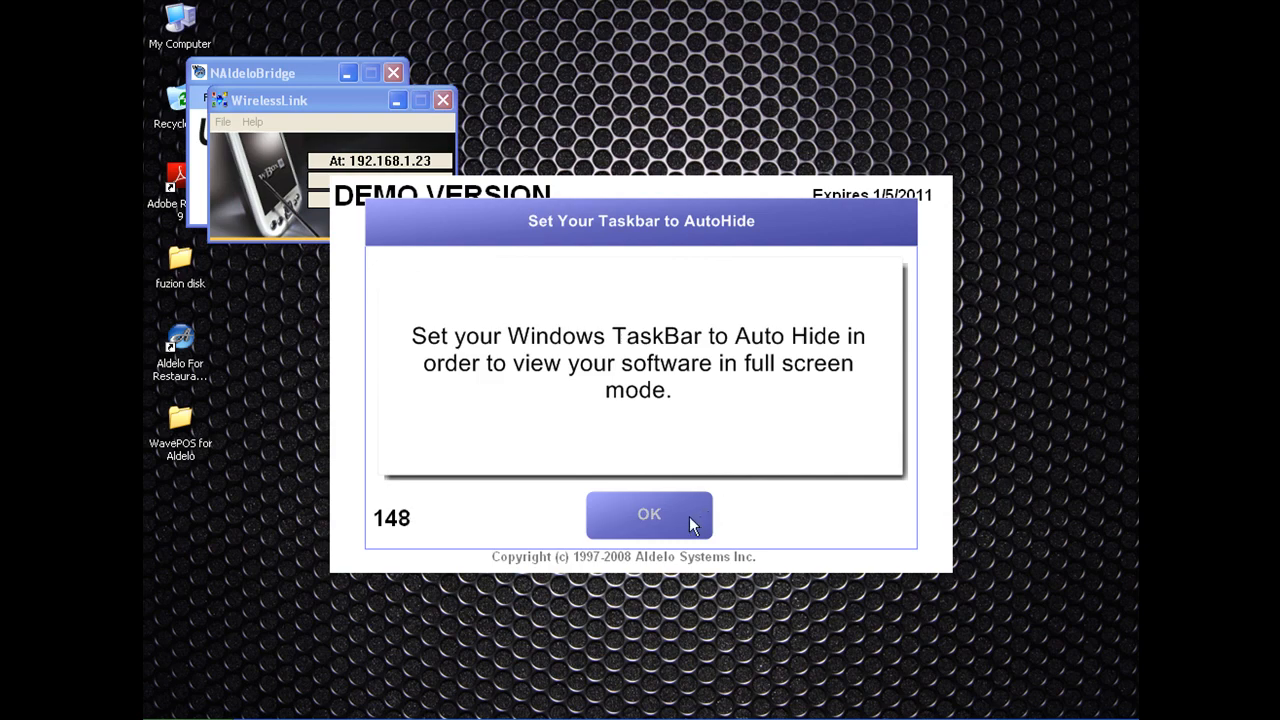
click(648, 512)
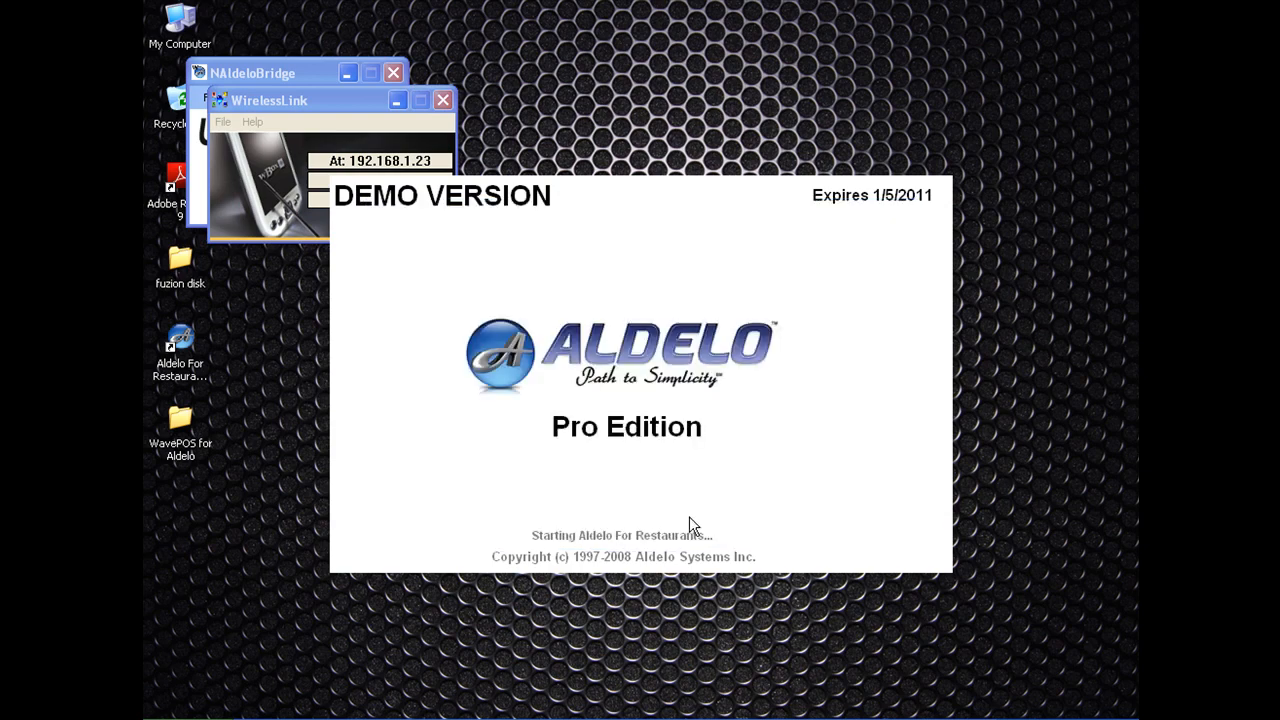